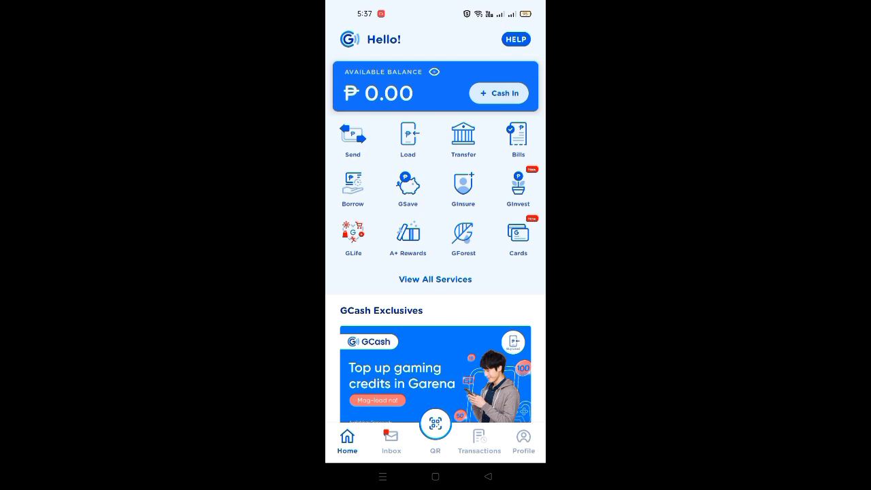
Leave the GCash zero-balance dashboard and return to the phone's home screen.
{"action": "scroll", "scroll_direction": "down", "scroll_amount": 3}
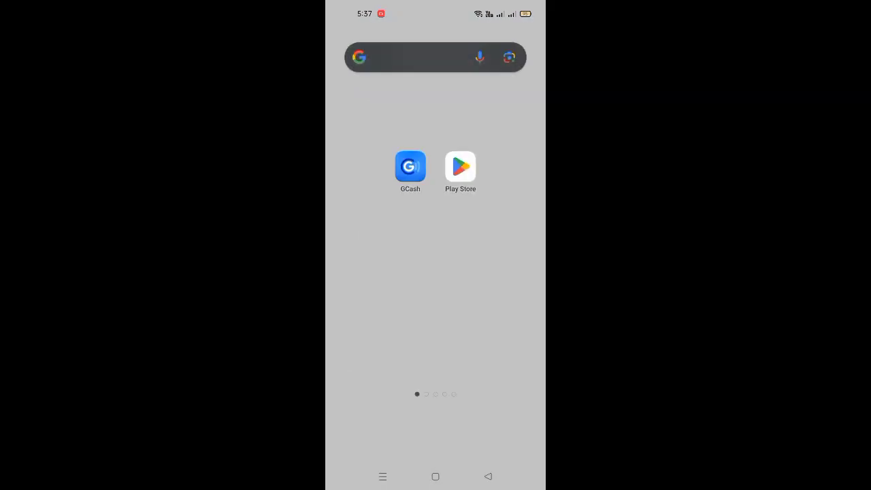
Search the Play Store for 'gcash' to reach the GCash app listing.
{"action": "left_click", "coordinate": [460, 166]}
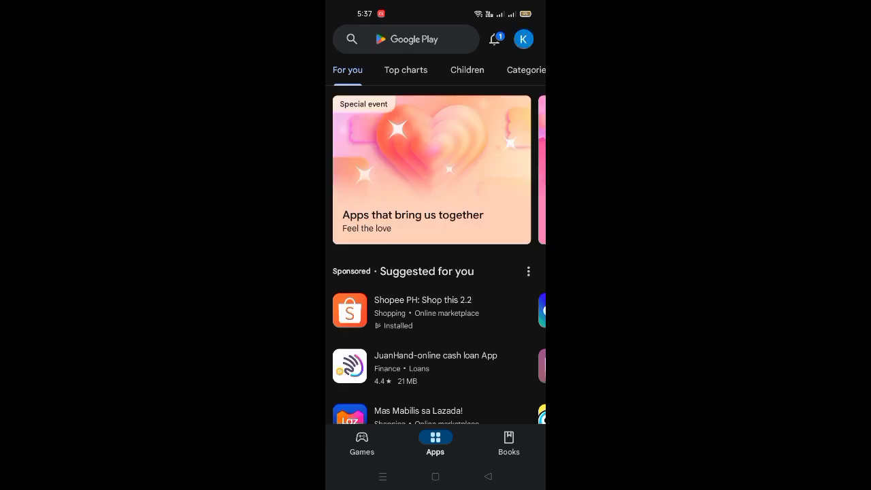
{"action": "left_click", "coordinate": [405, 38]}
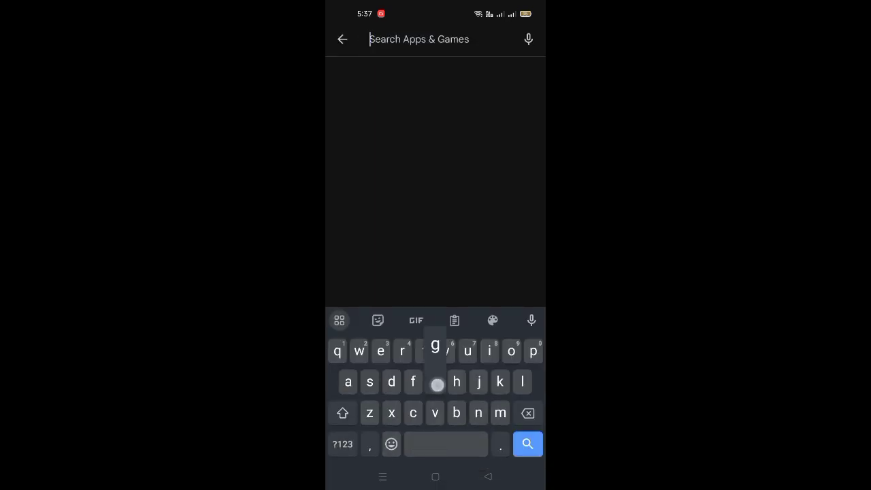
{"action": "type", "text": "gcash"}
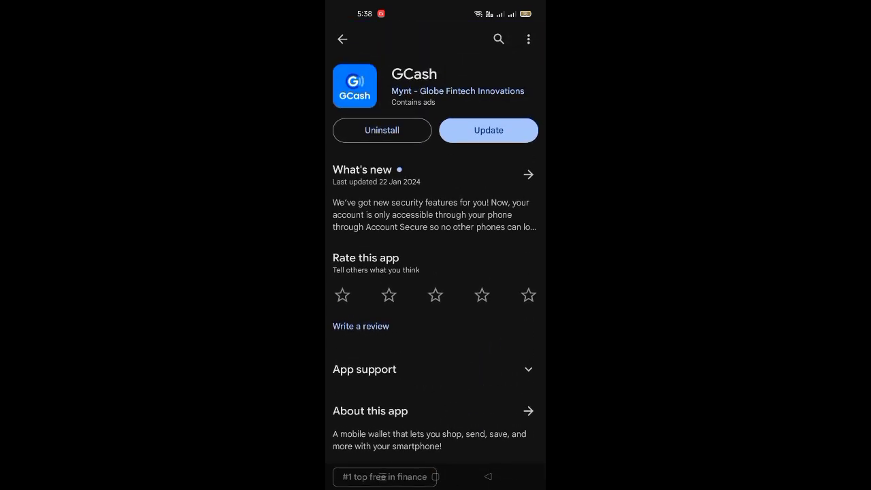
Start updating GCash from its Play Store page.
{"action": "left_click", "coordinate": [488, 130]}
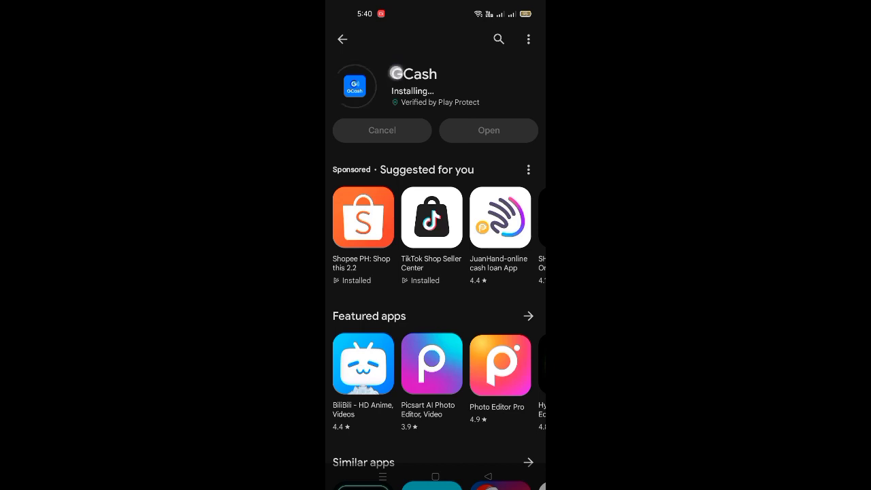
Launch the updated GCash app from its Play Store page once installation finishes.
{"action": "scroll", "scroll_direction": "down", "scroll_amount": 3}
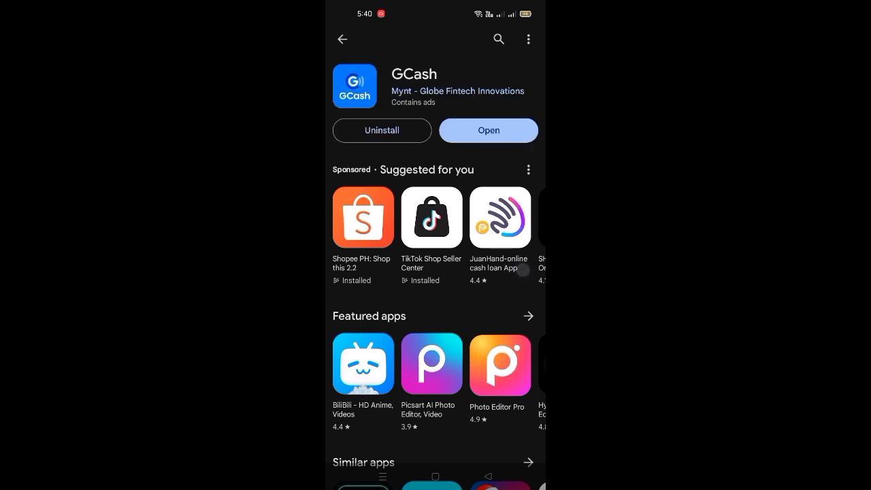
{"action": "left_click", "coordinate": [489, 130]}
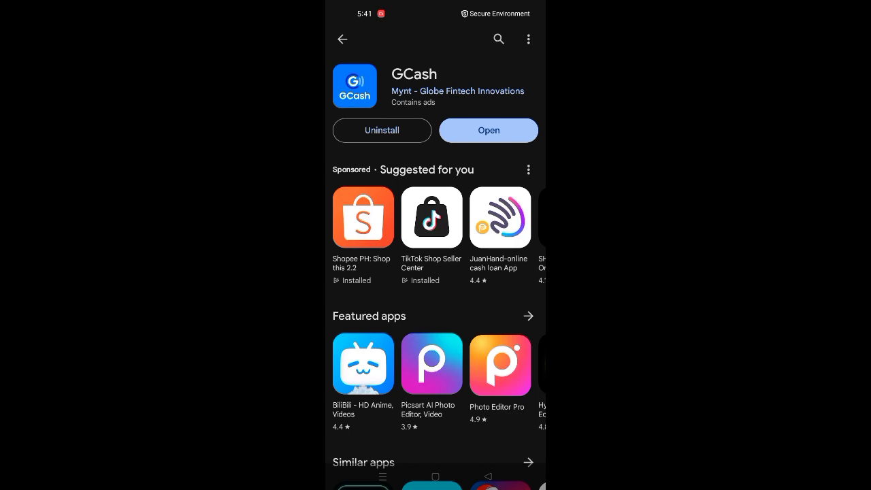
{"action": "left_click", "coordinate": [488, 130]}
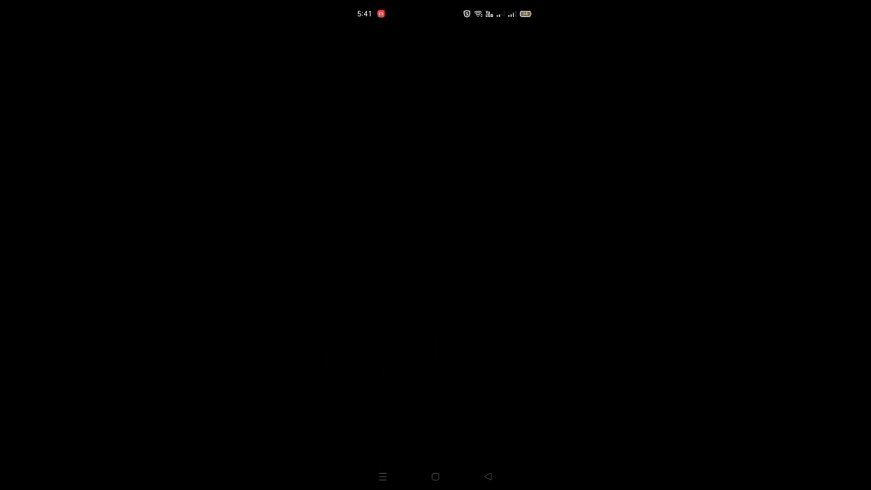